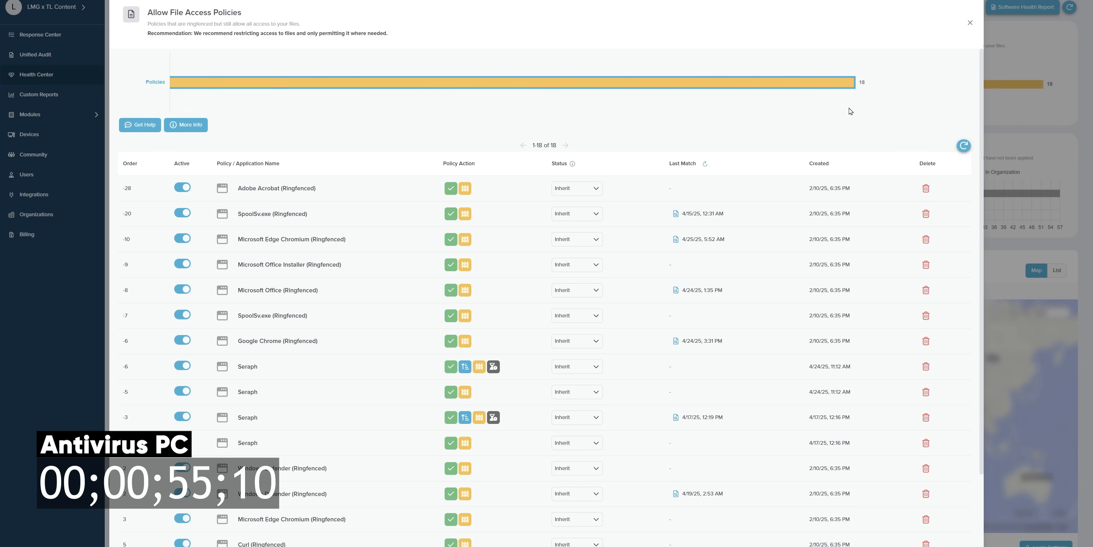
{"action": "mouse_move", "coordinate": [435, 108]}
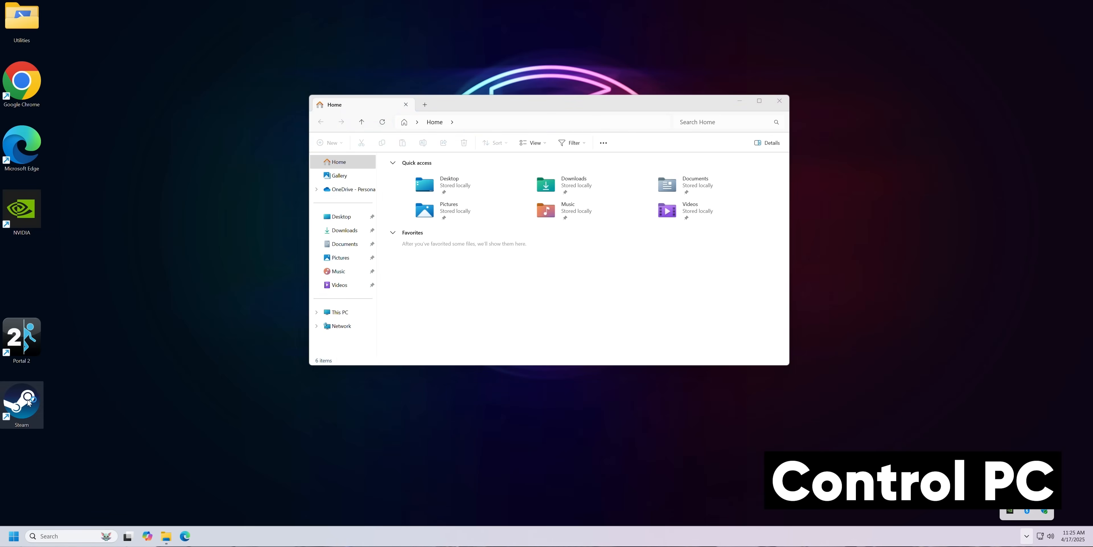
Launch File Explorer on the control PC showing Home with Quick access folders.
{"action": "double_click", "coordinate": [22, 404]}
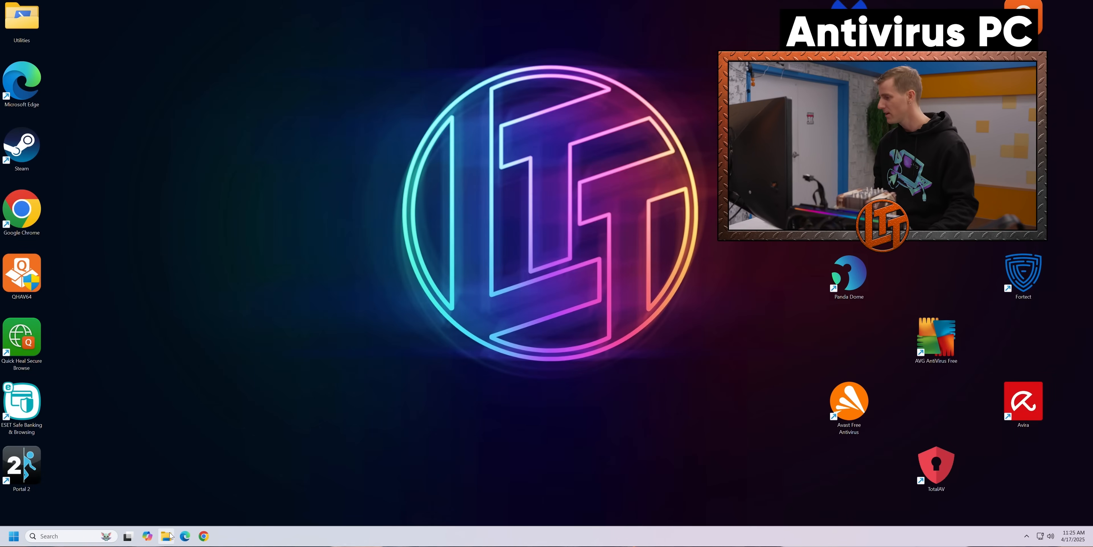
{"action": "mouse_move", "coordinate": [330, 240]}
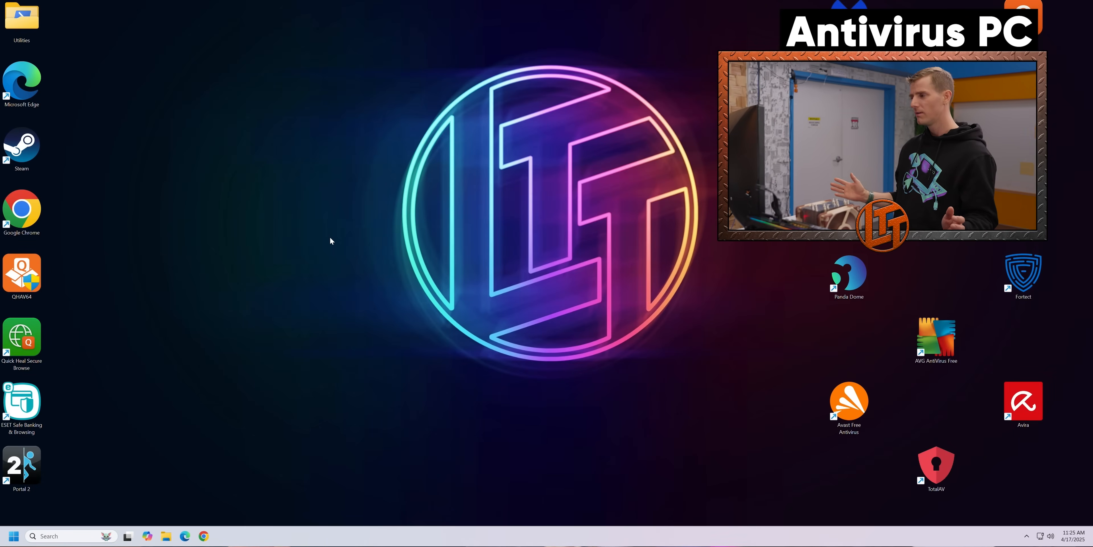
Launch File Explorer from the taskbar, reveal the hidden tray protection icons, then start Steam.
{"action": "left_click", "coordinate": [165, 535]}
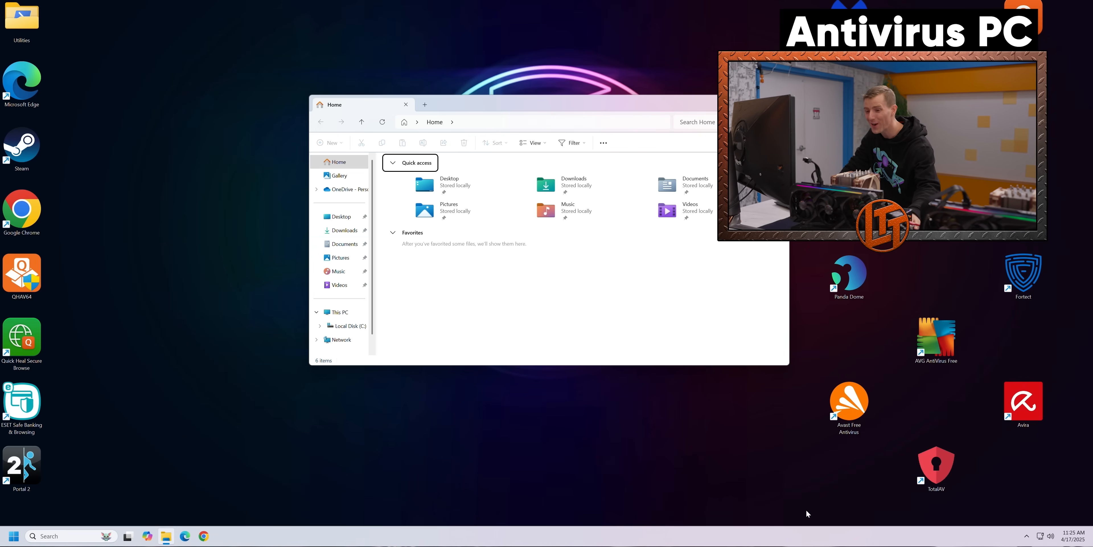
{"action": "left_click", "coordinate": [1026, 535]}
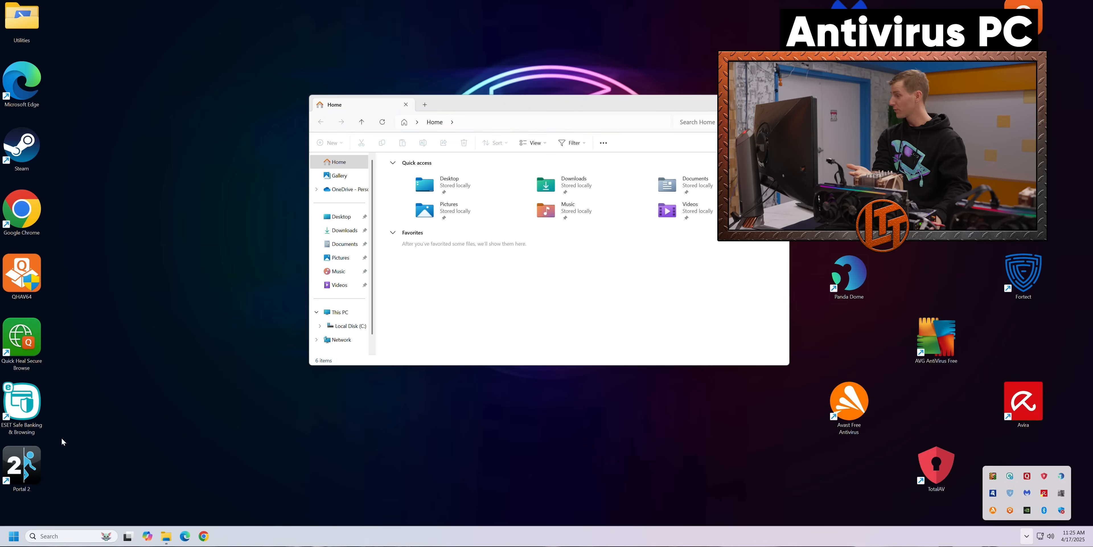
{"action": "mouse_move", "coordinate": [22, 143]}
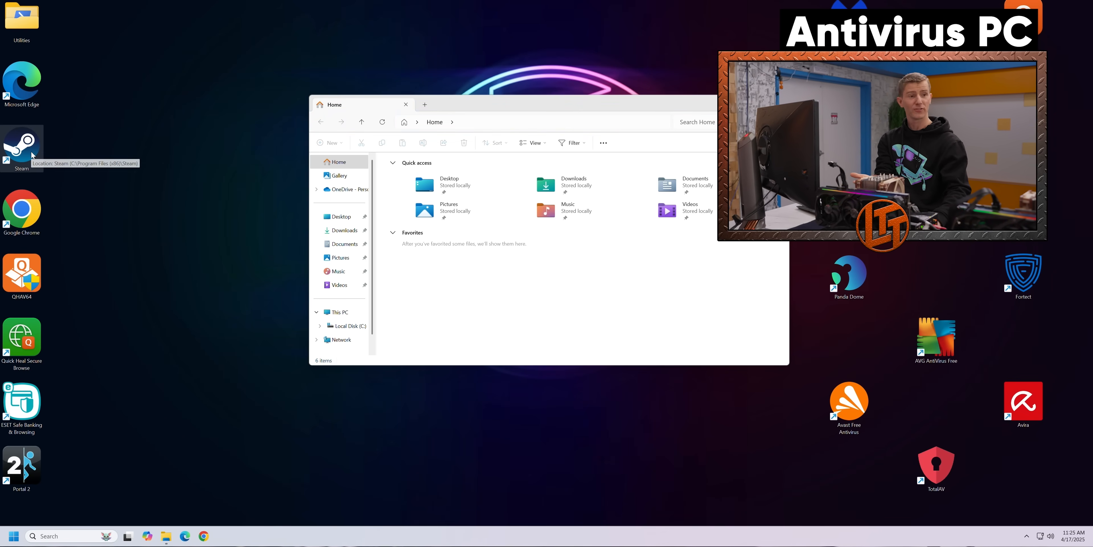
{"action": "double_click", "coordinate": [22, 149]}
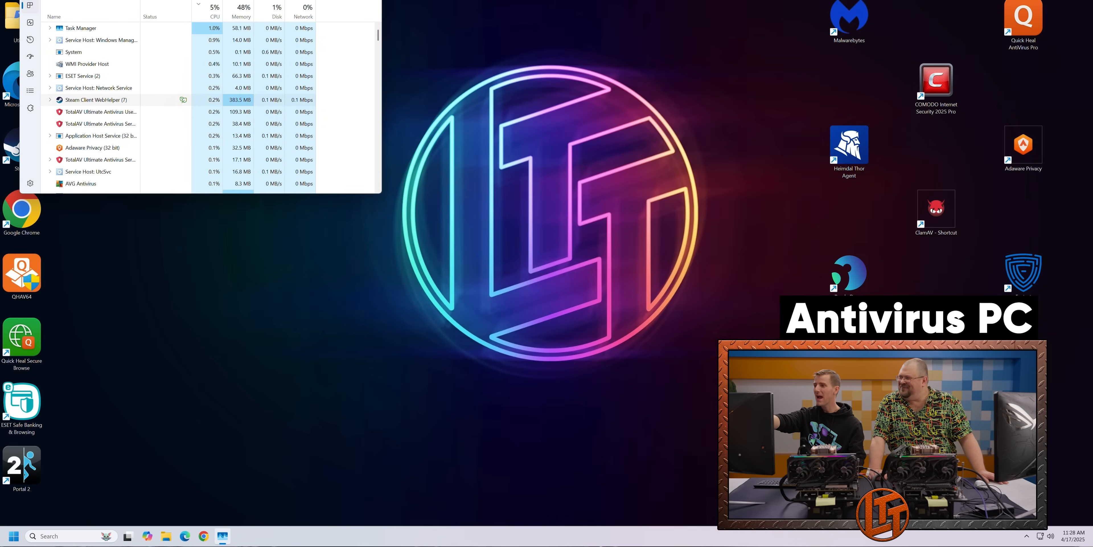
Scroll the Performance list down to the GPU 0 graph on the control PC.
{"action": "scroll", "scroll_direction": "down", "scroll_amount": 3}
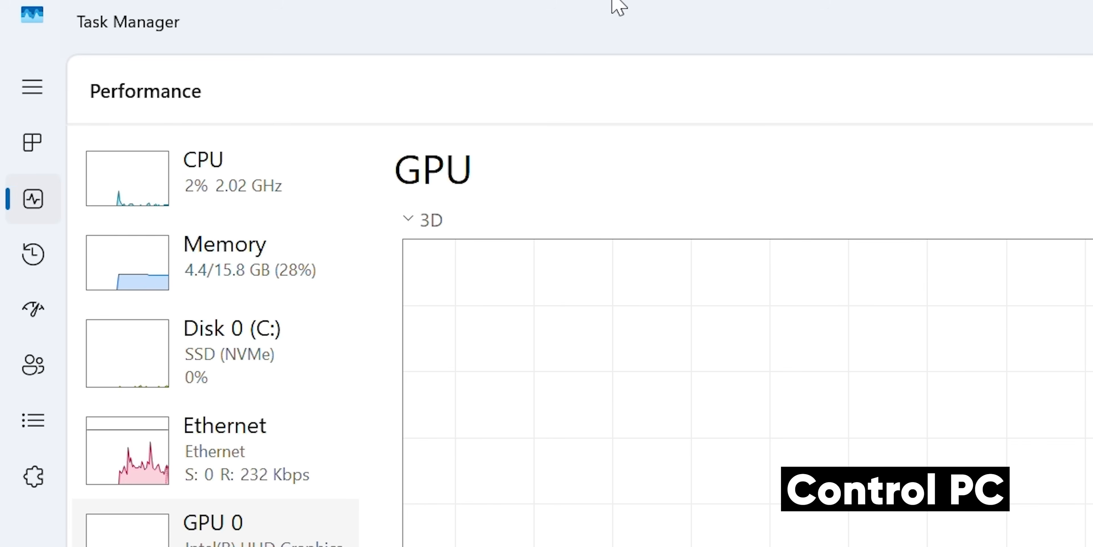
Show the Disk 0 (C:) activity graph in Task Manager's Performance view.
{"action": "left_click", "coordinate": [513, 101]}
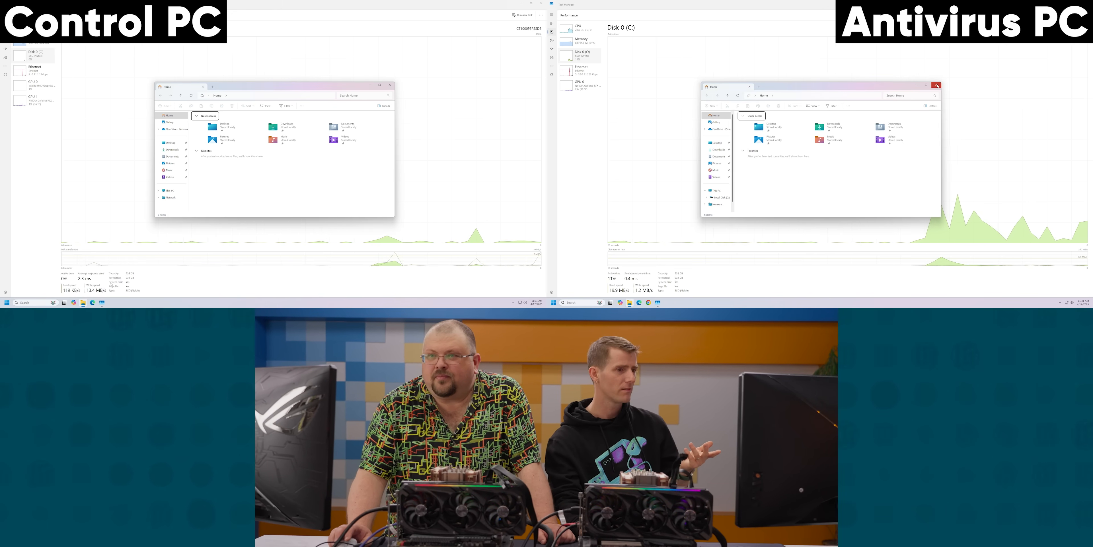
Close the File Explorer Home windows on the antivirus PC and the control PC.
{"action": "left_click", "coordinate": [937, 84]}
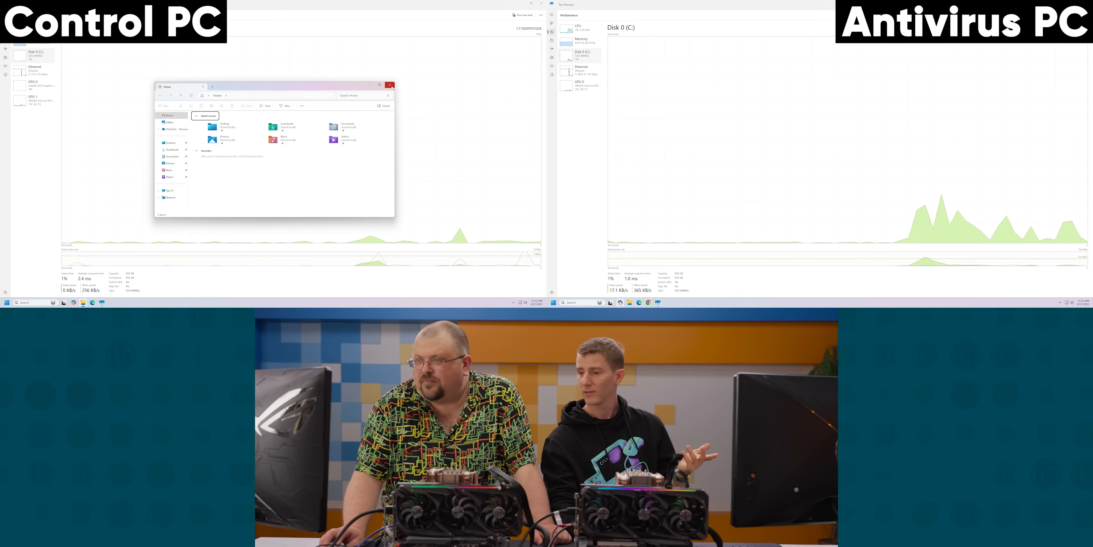
{"action": "left_click", "coordinate": [390, 84]}
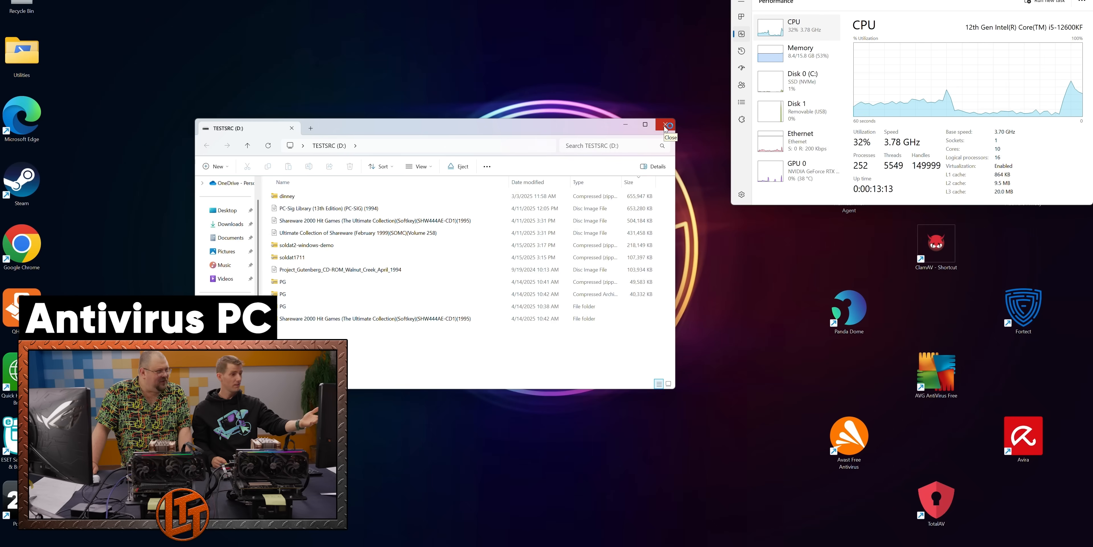
Close the TESTSRC drive window to view Disk 1 (Removable USB) utilisation.
{"action": "left_click", "coordinate": [664, 124]}
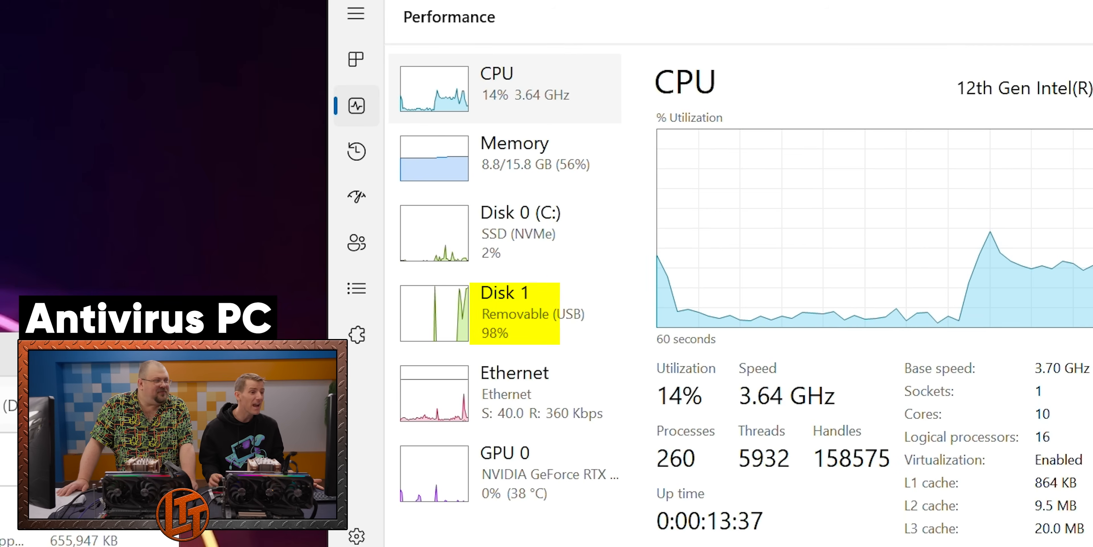
{"action": "mouse_move", "coordinate": [551, 314]}
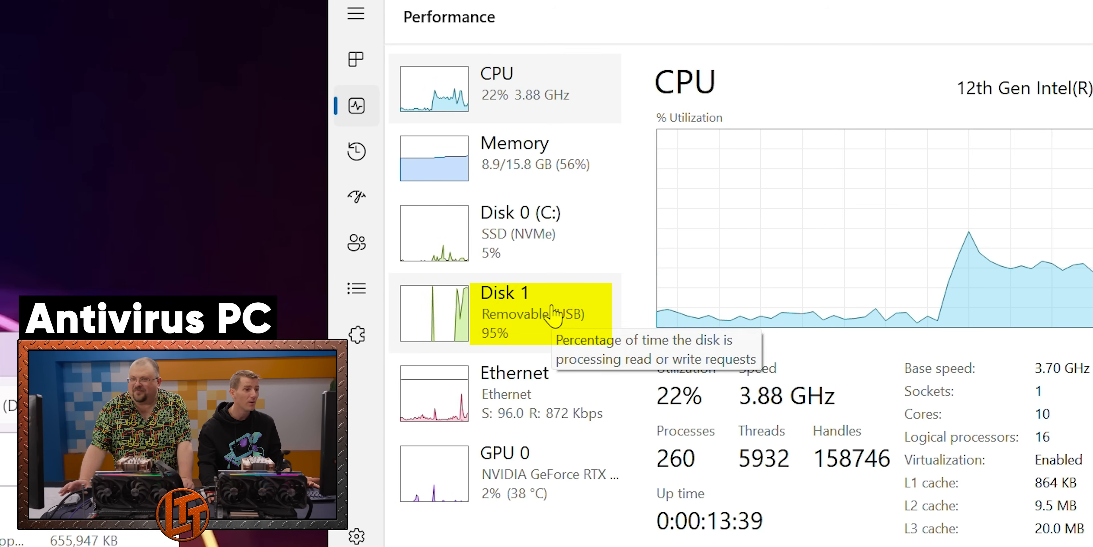
{"action": "mouse_move", "coordinate": [571, 267]}
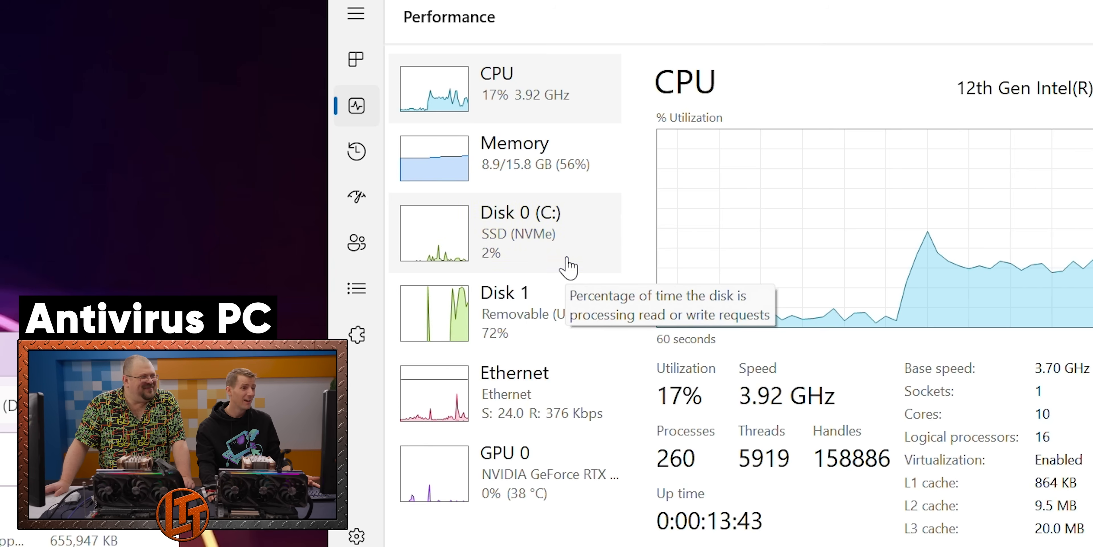
{"action": "mouse_move", "coordinate": [544, 335]}
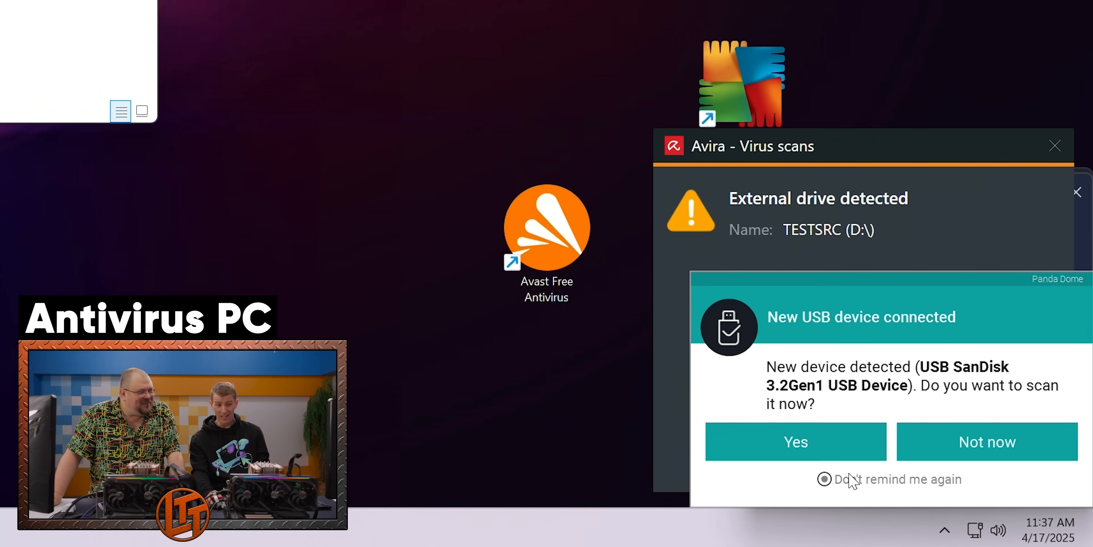
Choose 'Don't remind me again' on the Panda Dome USB scan popup.
{"action": "left_click", "coordinate": [987, 441]}
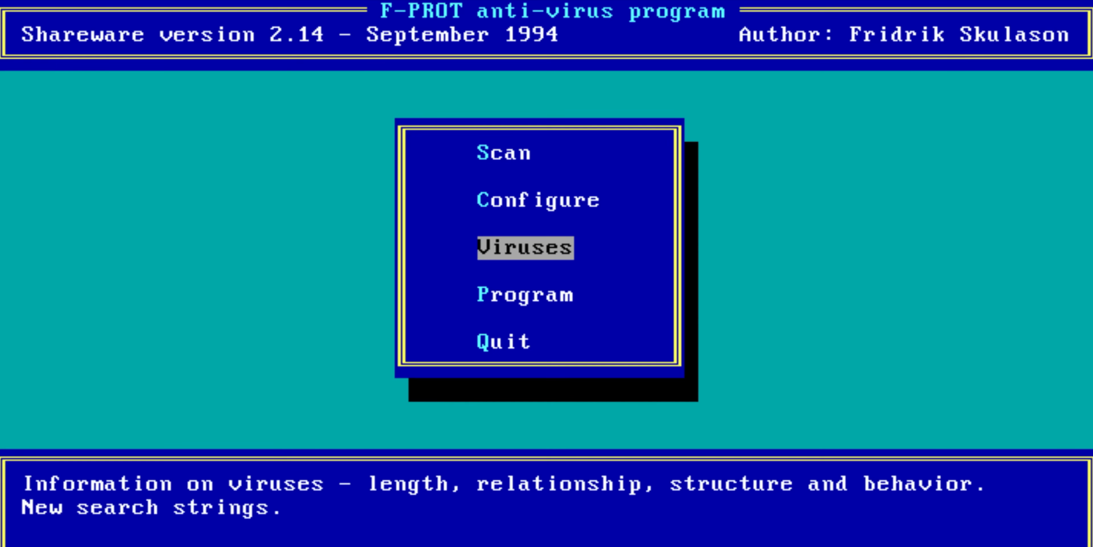
Highlight the Viruses entry in the F-PROT 2.14 main menu and scroll its information.
{"action": "left_click", "coordinate": [524, 247]}
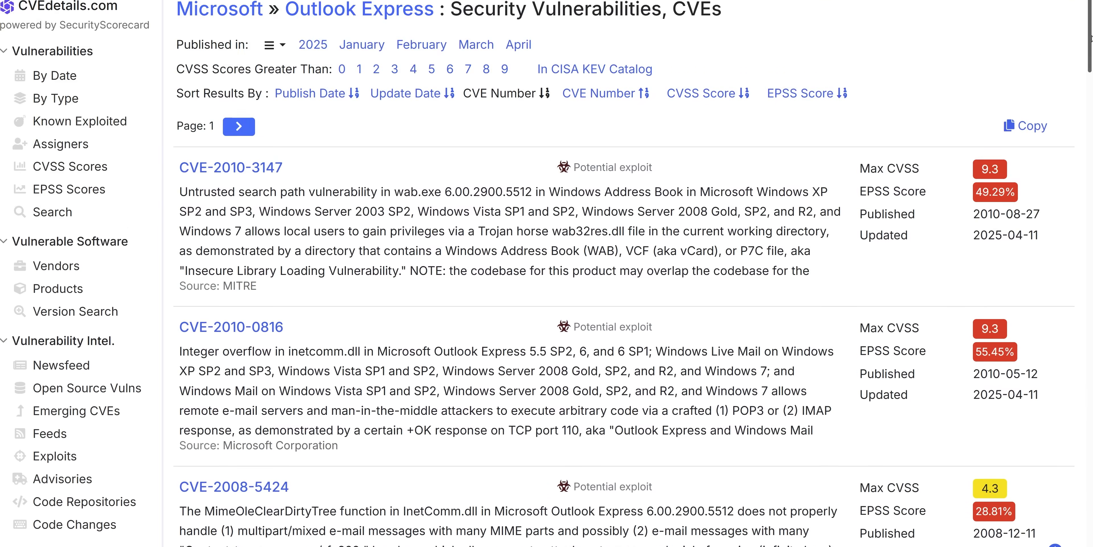
{"action": "scroll", "scroll_direction": "down", "scroll_amount": 3}
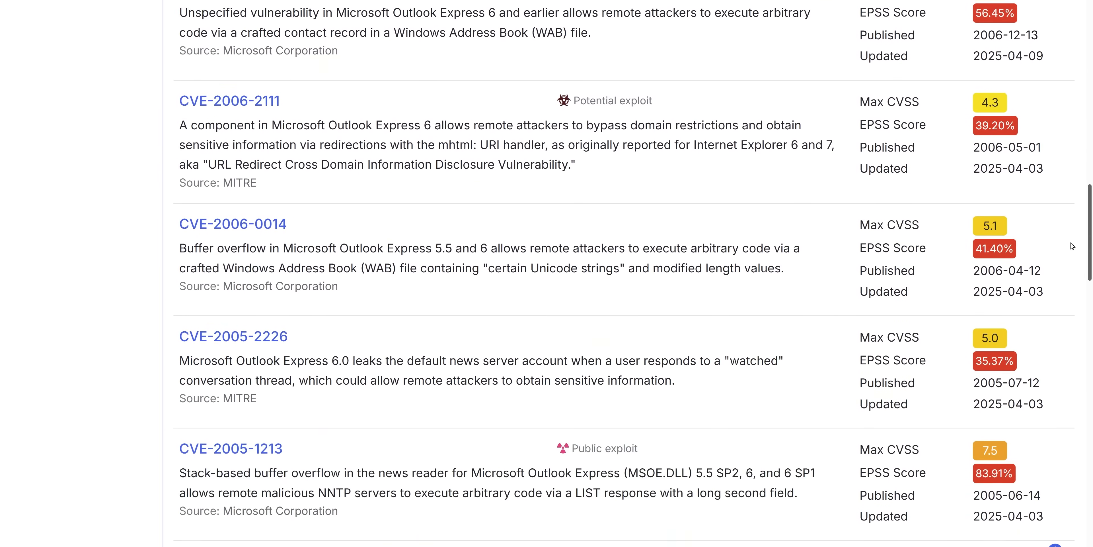